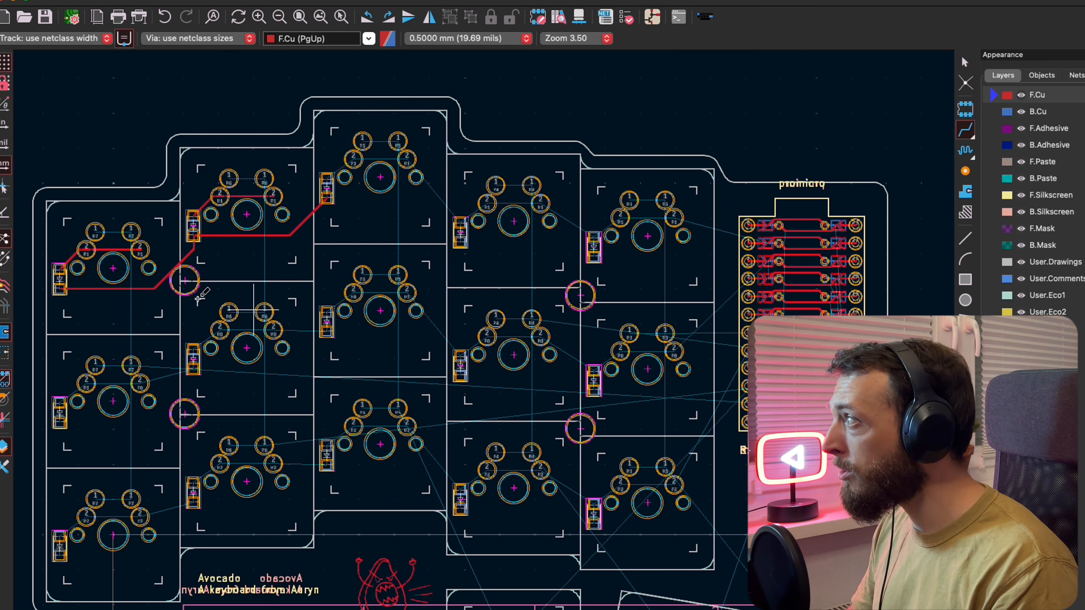
pyautogui.moveTo(141, 211)
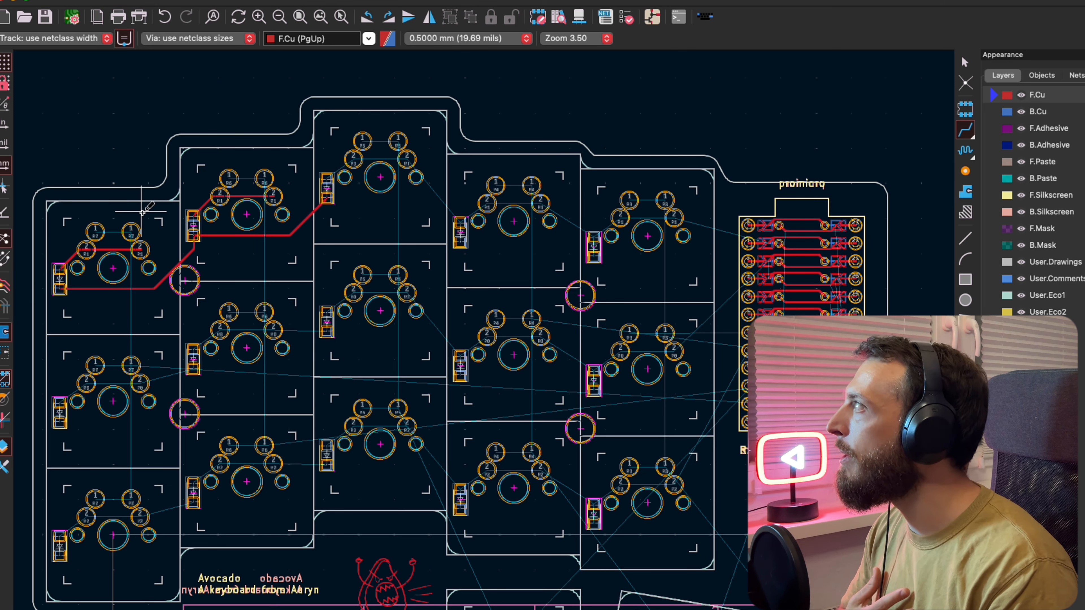
# - Bring up the Gerber plot settings for the keyboard board via Fabrication Outputs
pyautogui.click(24, 12)
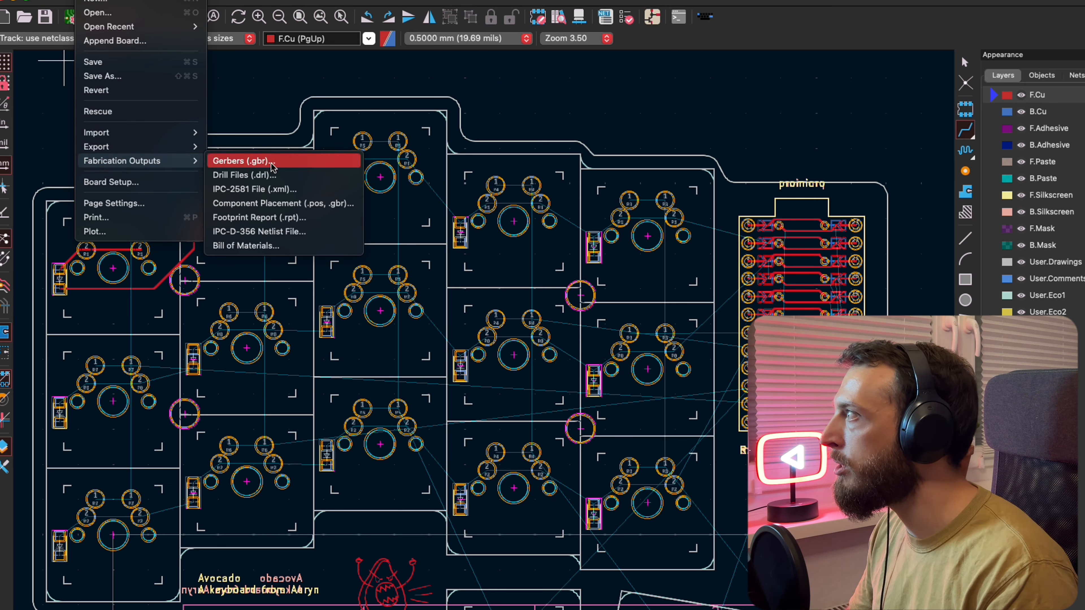
pyautogui.click(240, 160)
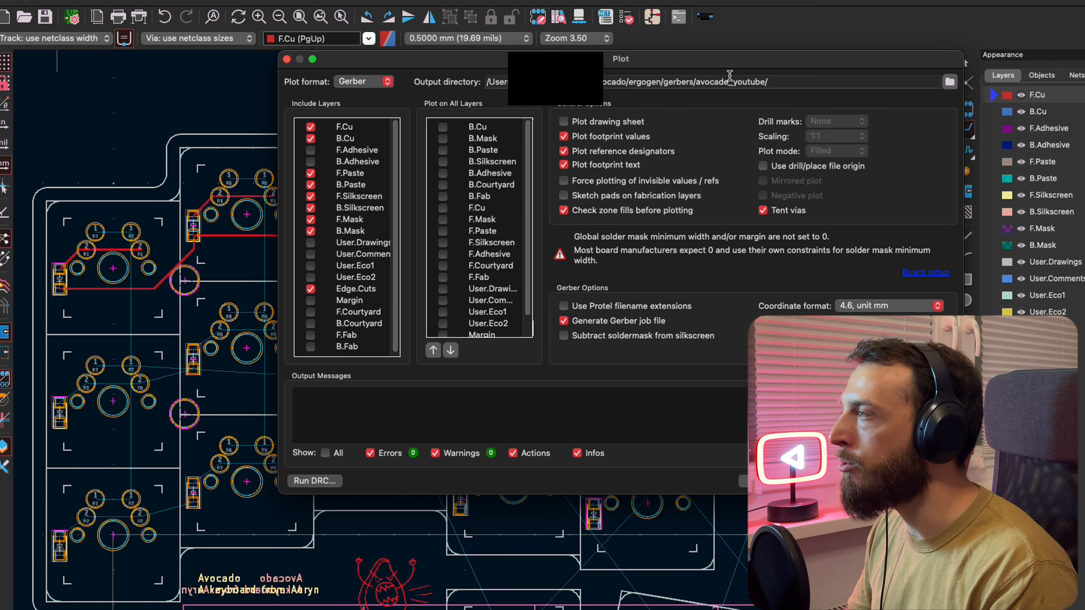
pyautogui.moveTo(729, 80)
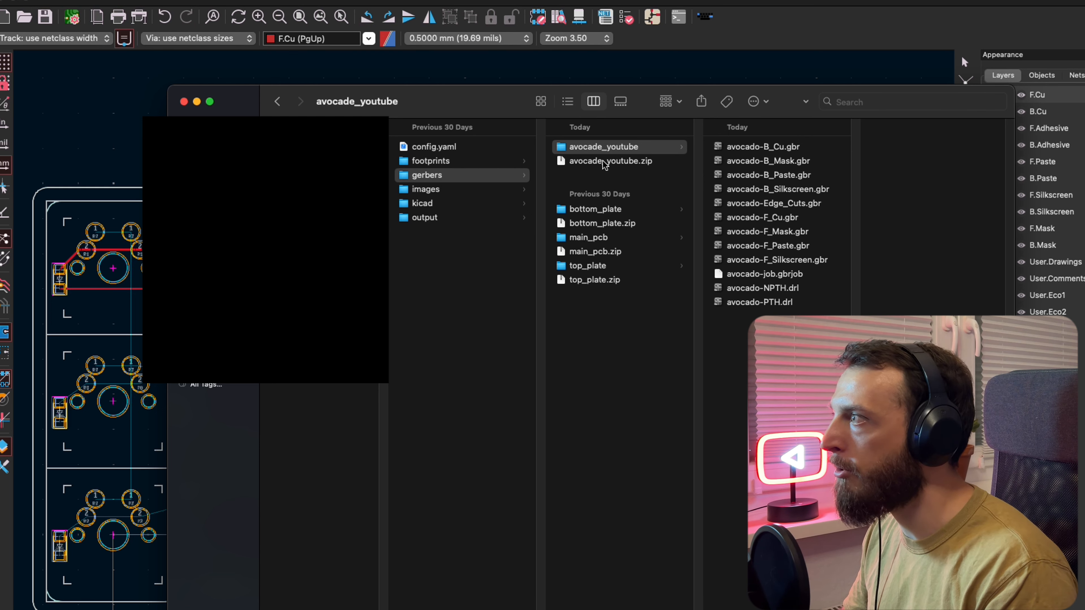
pyautogui.moveTo(764, 292)
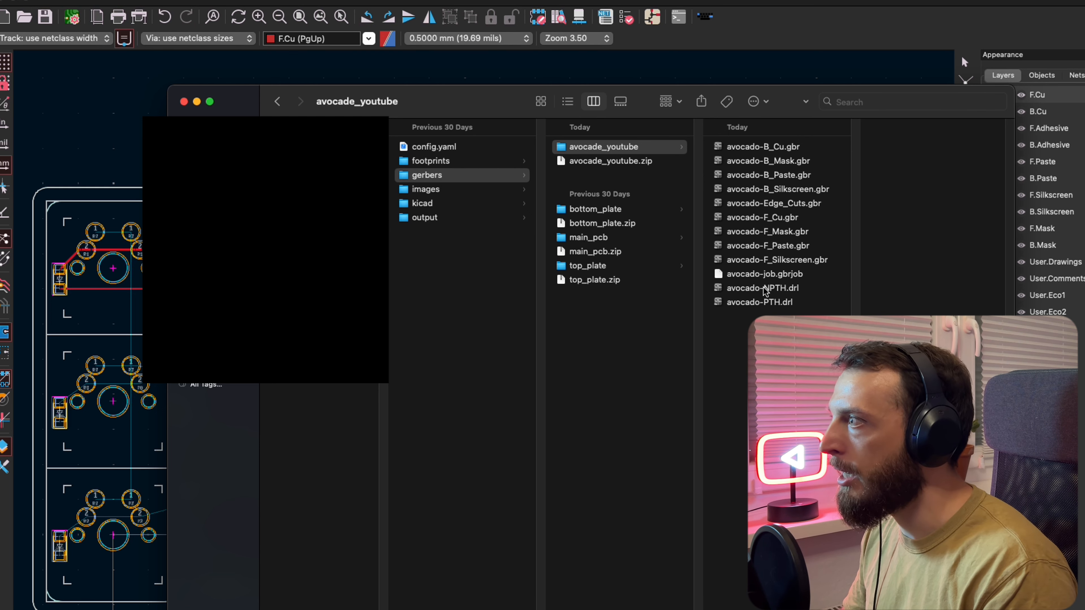
pyautogui.moveTo(753, 149)
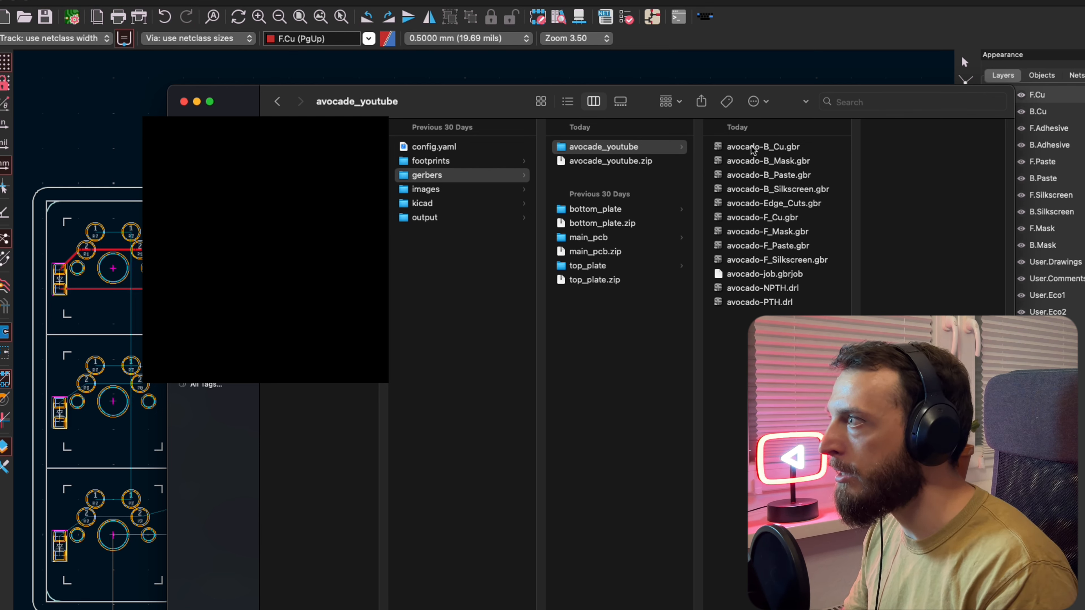
# - Show the exported .gbr and .drl files beside avocado_youtube.zip in Finder
pyautogui.click(604, 147)
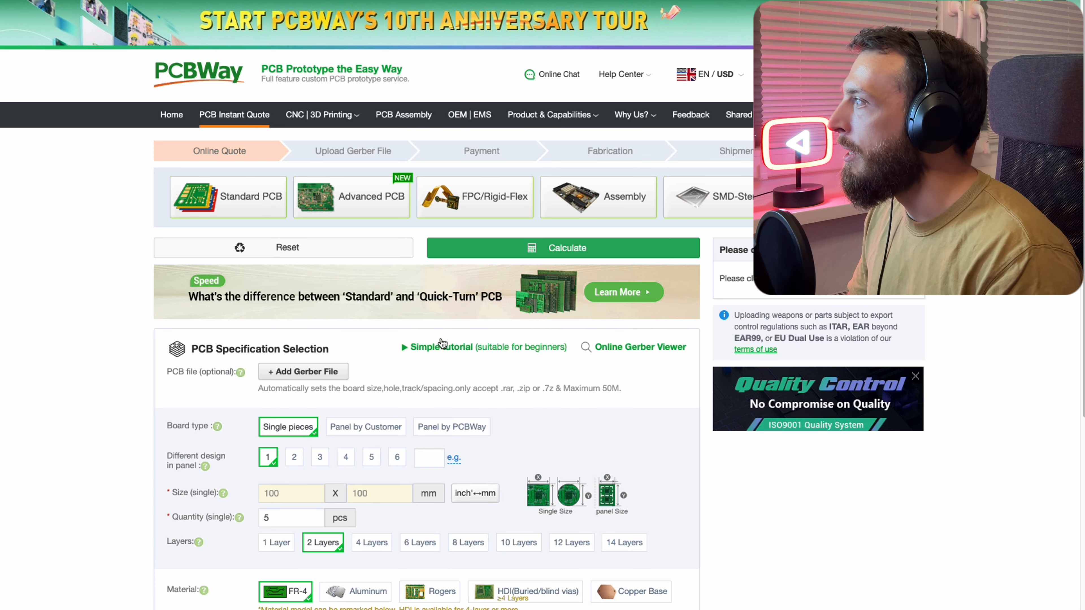
# - Upload avocado_youtube.zip so PCBWay detects the 2-layer 128.2 x 101.5 mm board
pyautogui.click(303, 371)
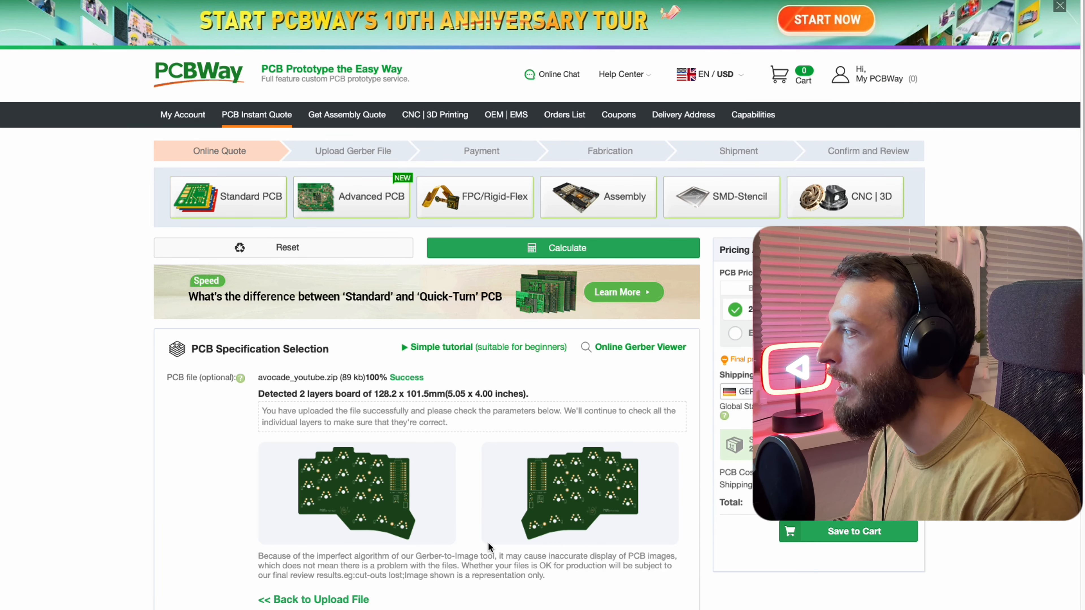
# - Choose a black solder mask with matte black finish, raising the total to $63.16
pyautogui.scroll(-3)
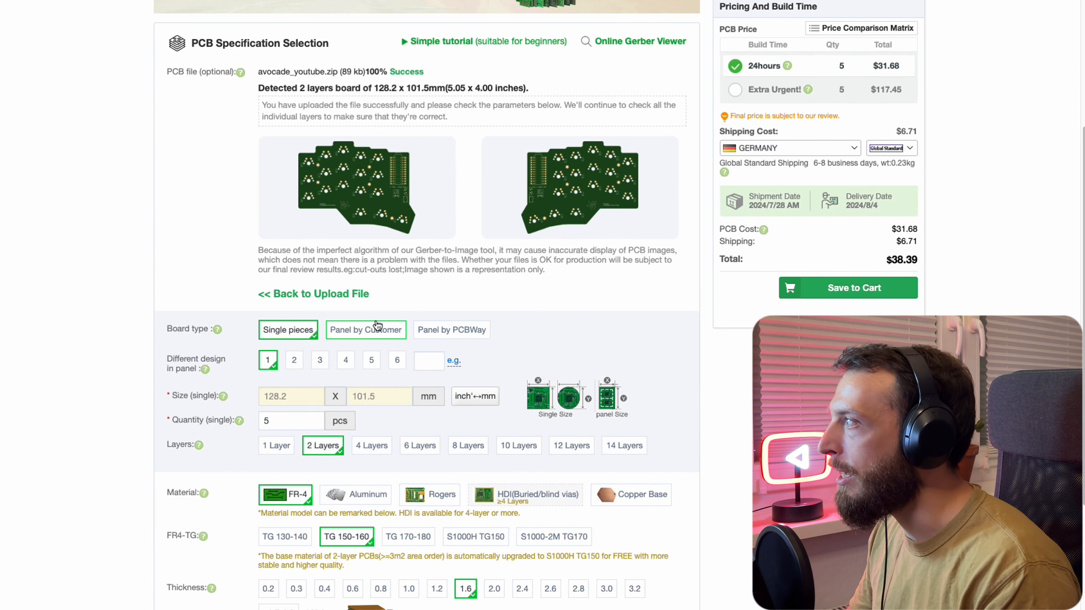
pyautogui.moveTo(201, 356)
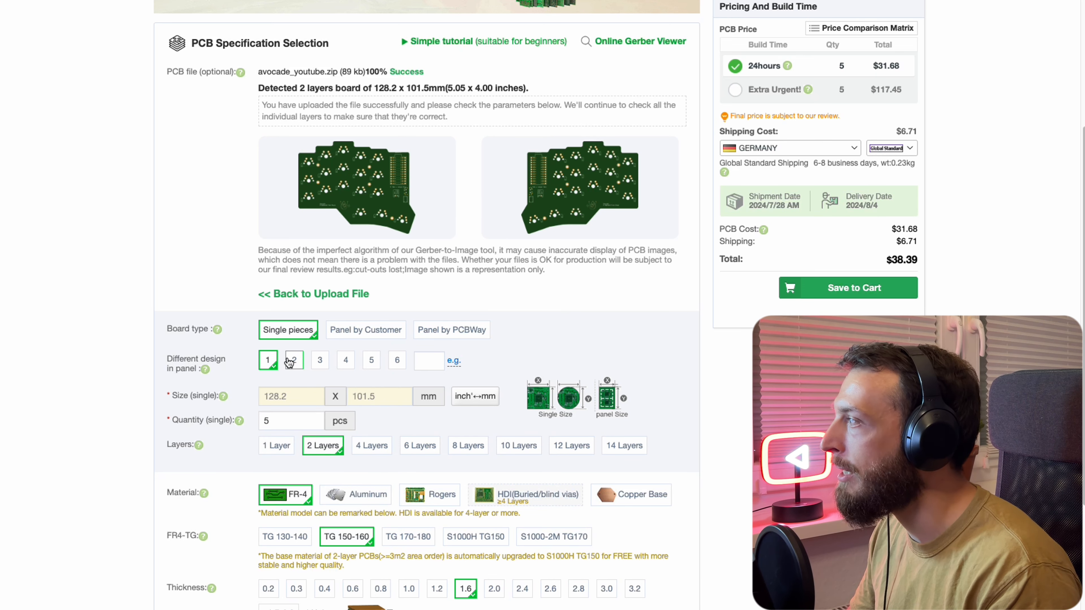
pyautogui.scroll(-3)
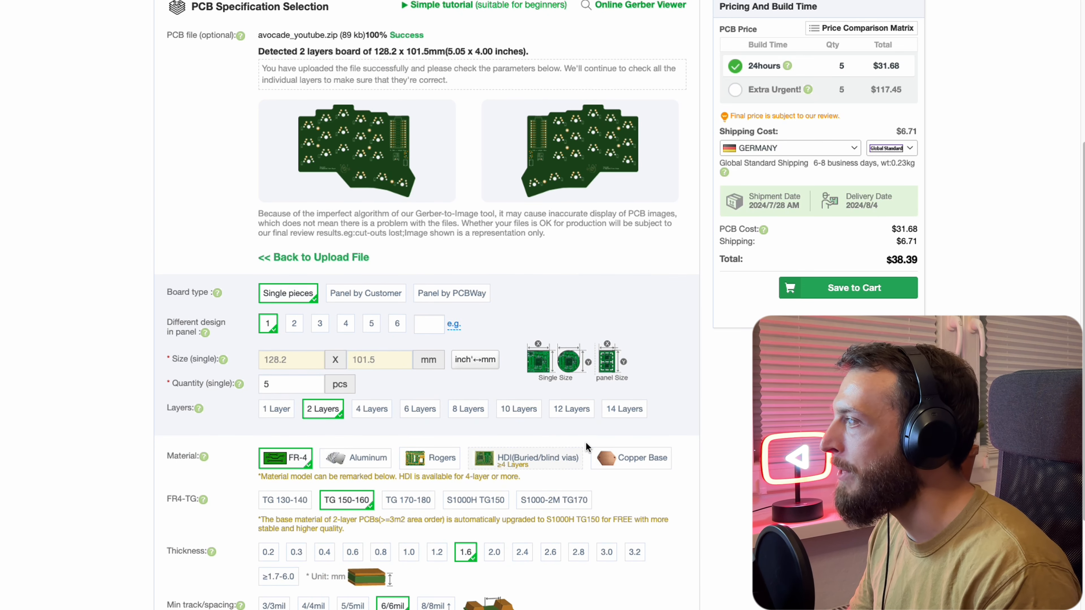
pyautogui.scroll(-3)
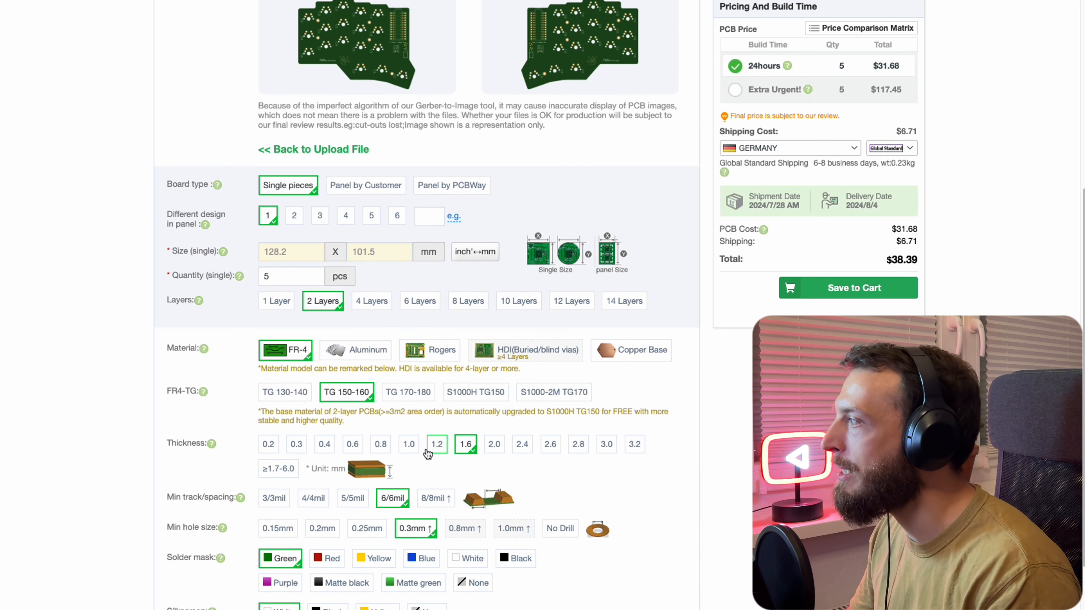
pyautogui.scroll(-3)
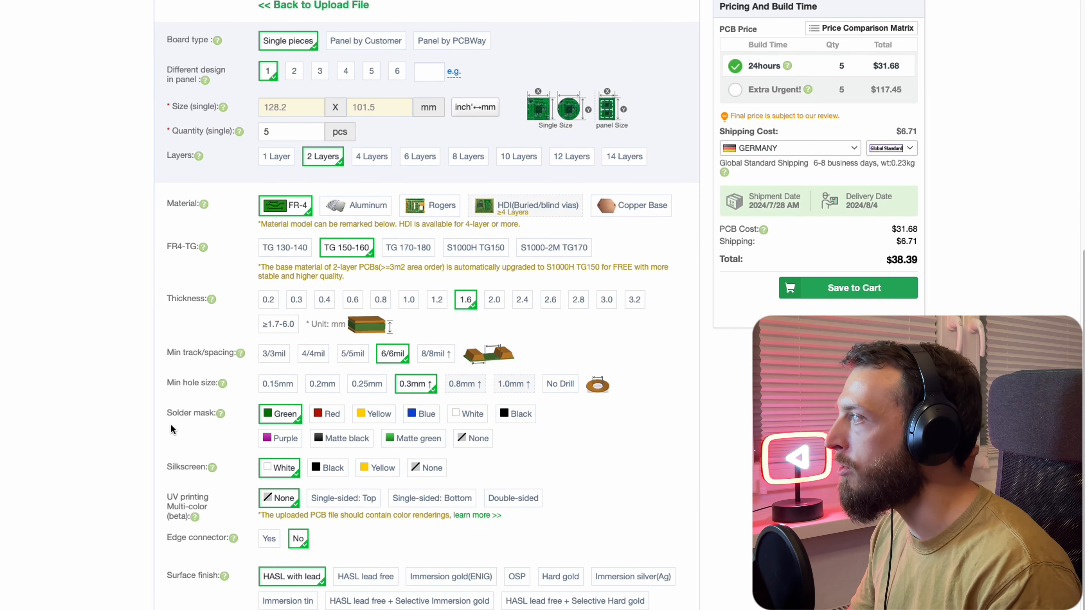
pyautogui.moveTo(472, 432)
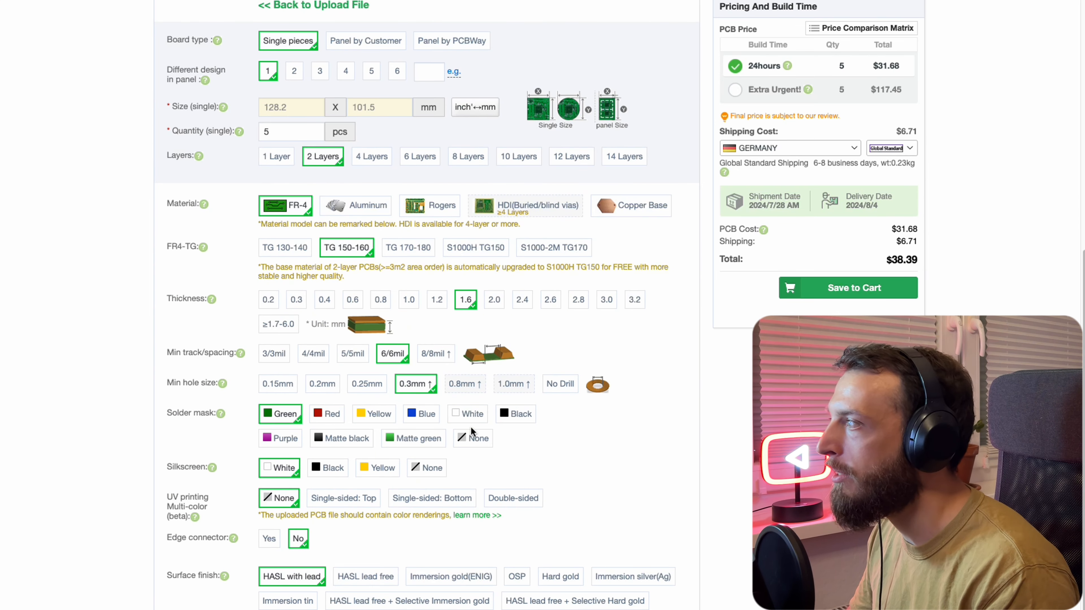
pyautogui.click(516, 413)
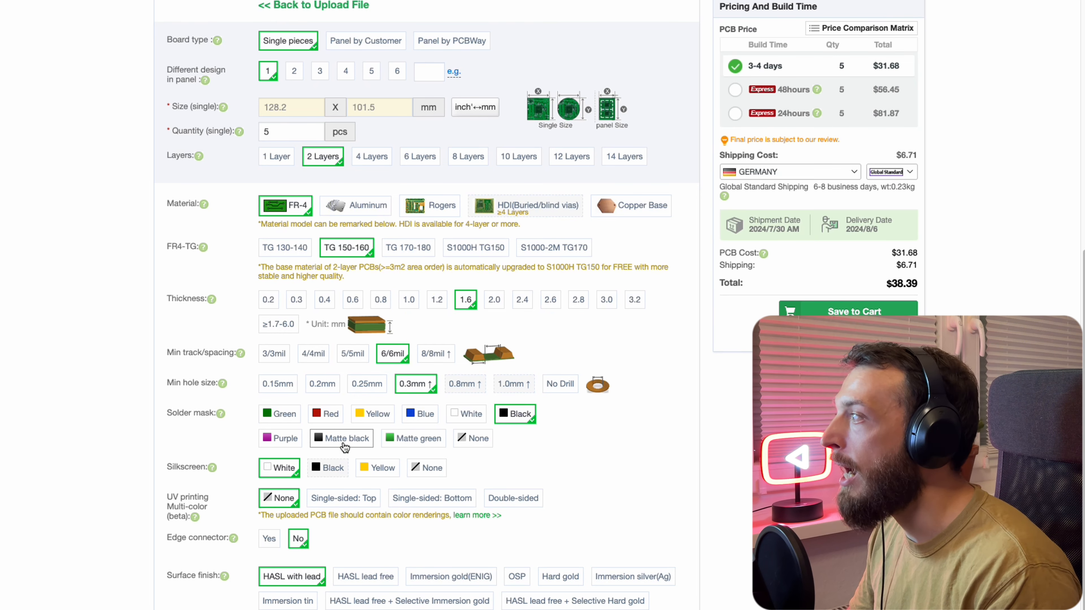
pyautogui.click(340, 438)
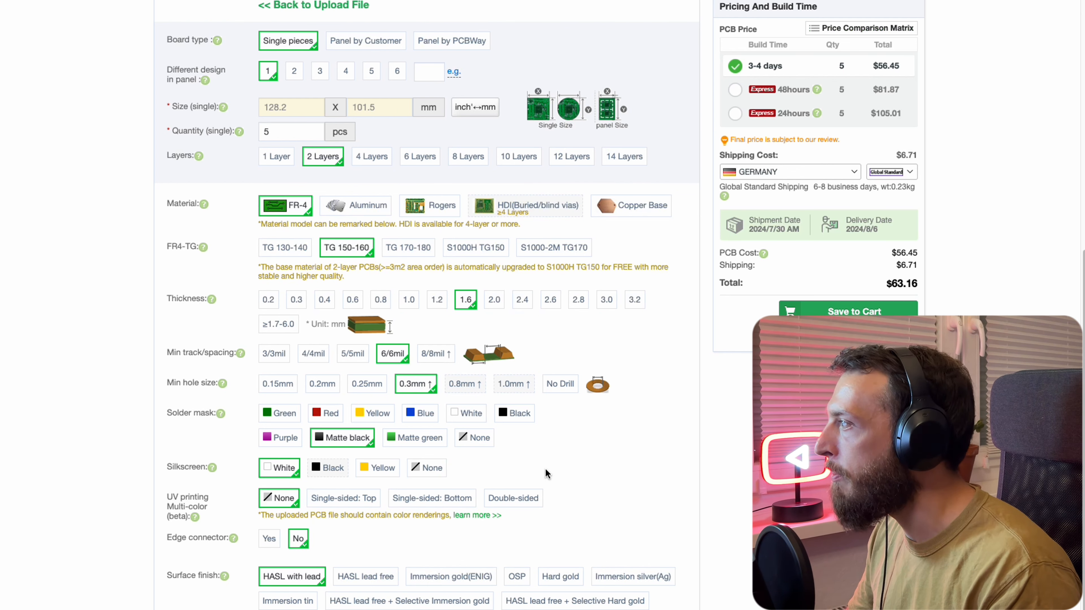
# - Calculate the quote and agree to the prohibited file contents notice
pyautogui.scroll(-3)
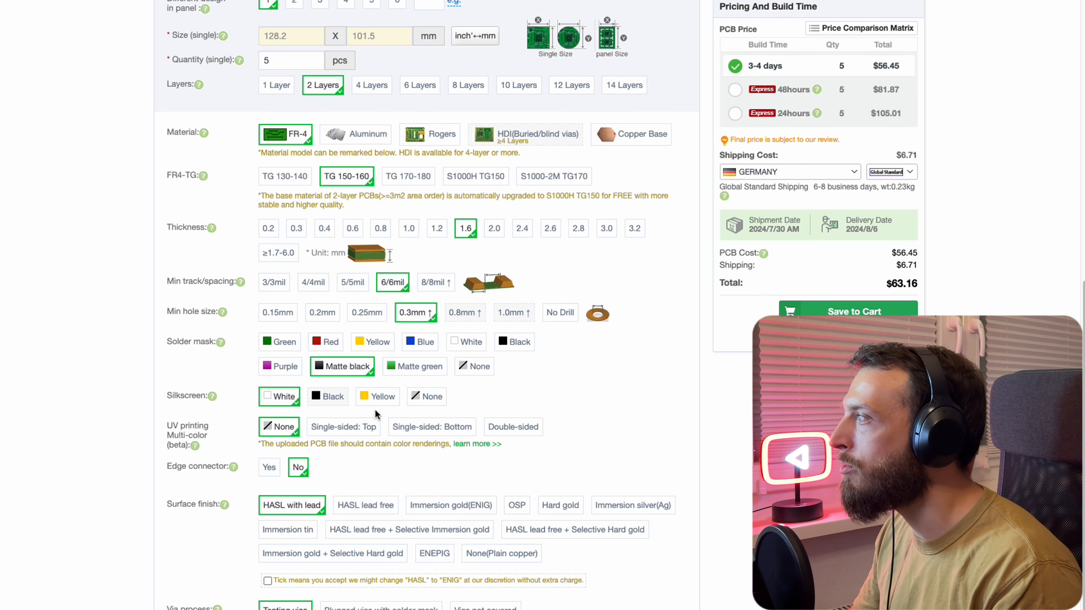
pyautogui.moveTo(408, 400)
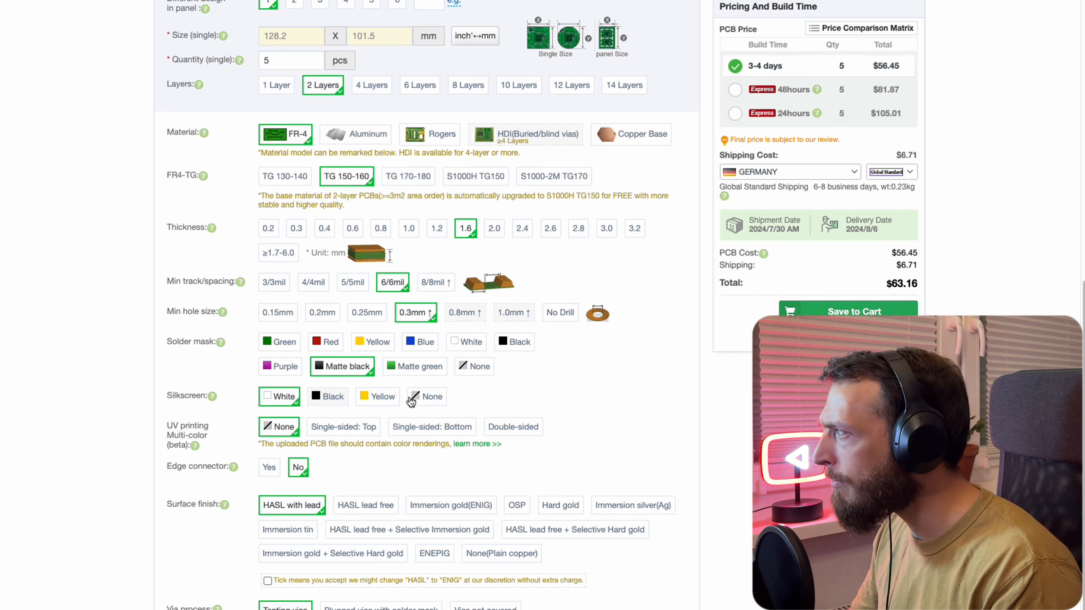
pyautogui.scroll(-3)
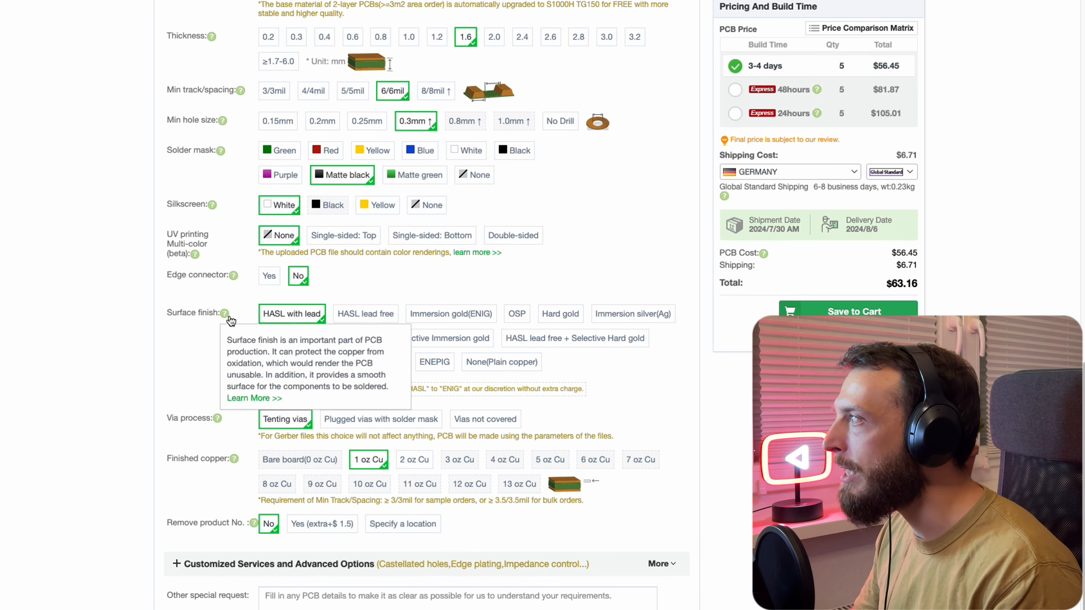
pyautogui.scroll(-3)
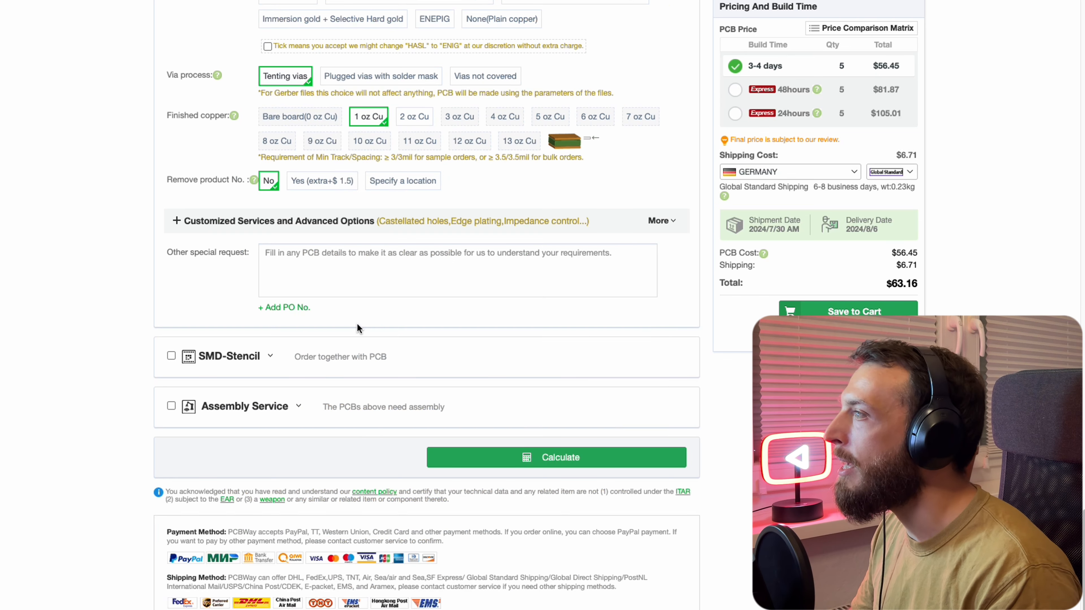
pyautogui.click(555, 457)
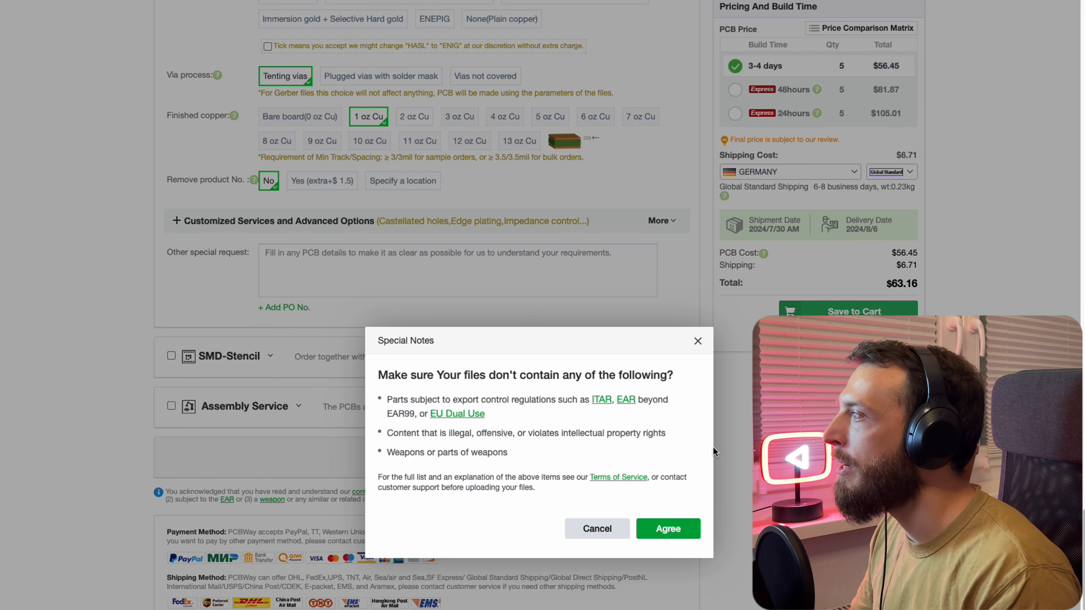
pyautogui.click(666, 529)
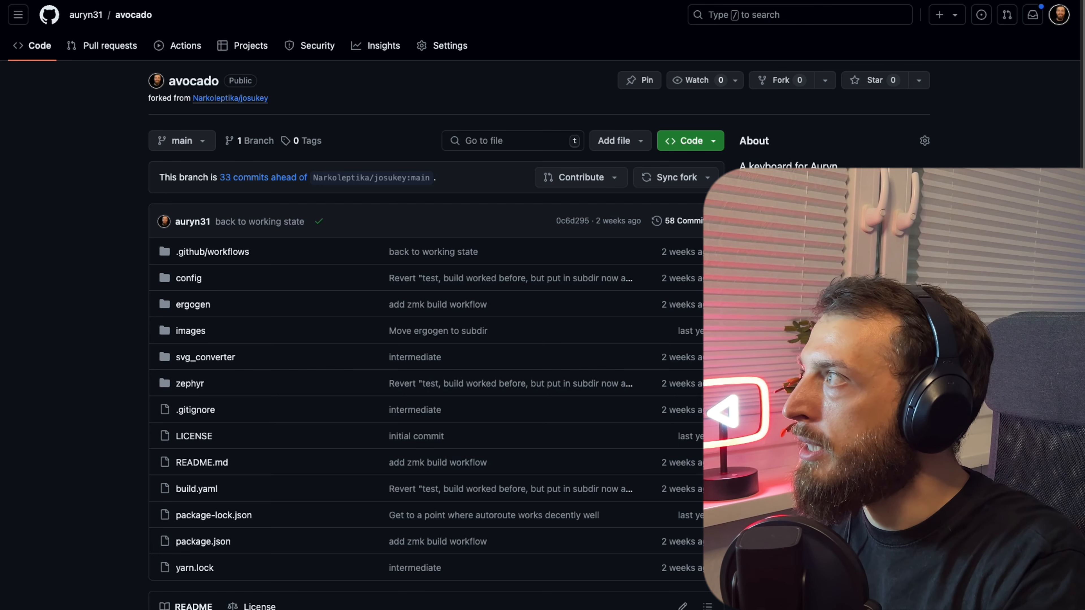
pyautogui.scroll(-3)
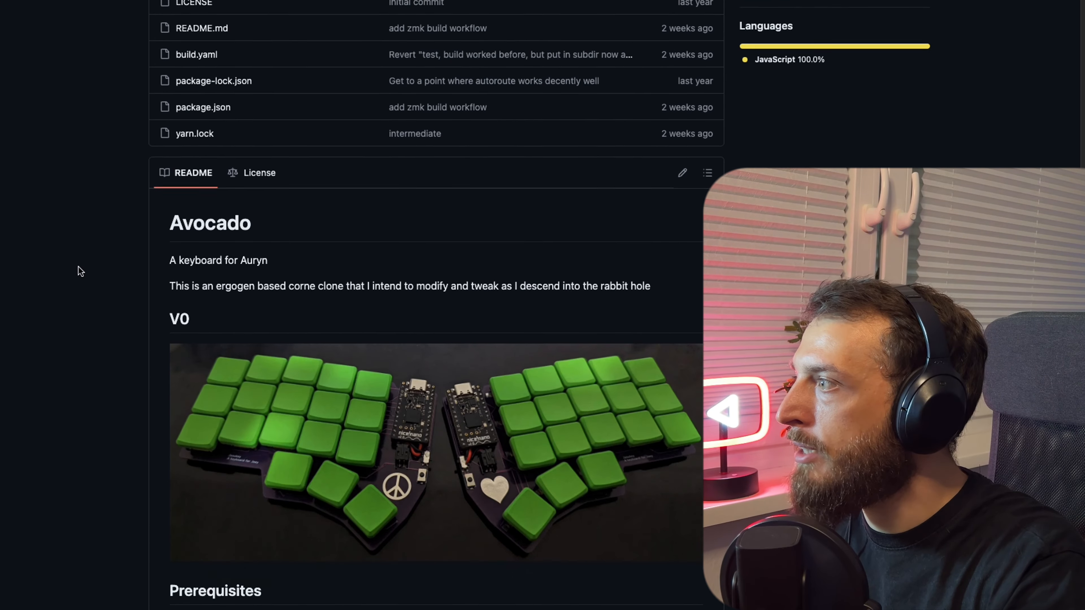
pyautogui.scroll(-3)
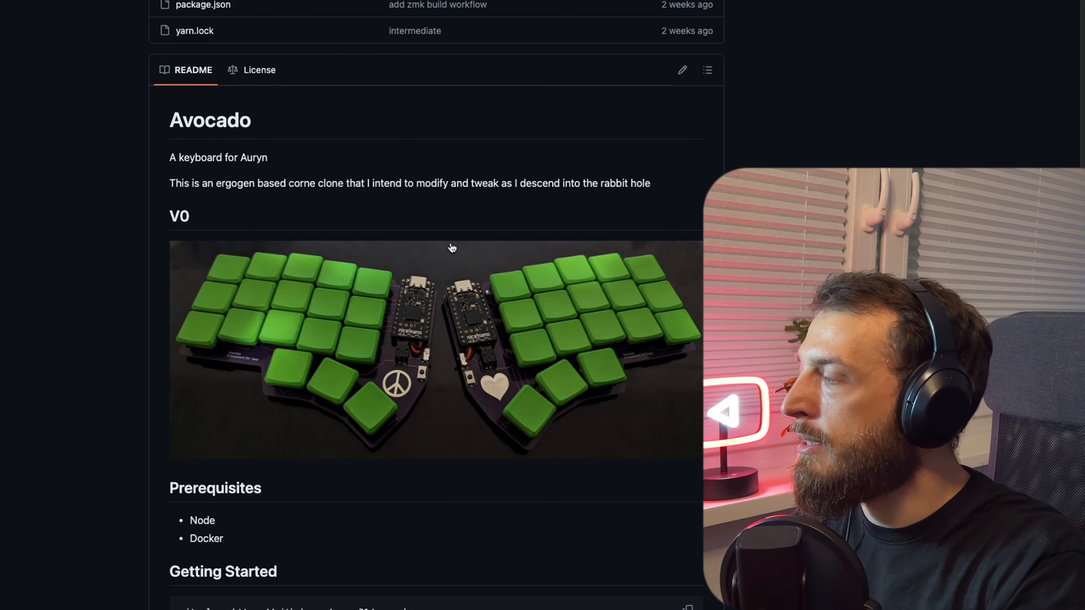
pyautogui.moveTo(321, 341)
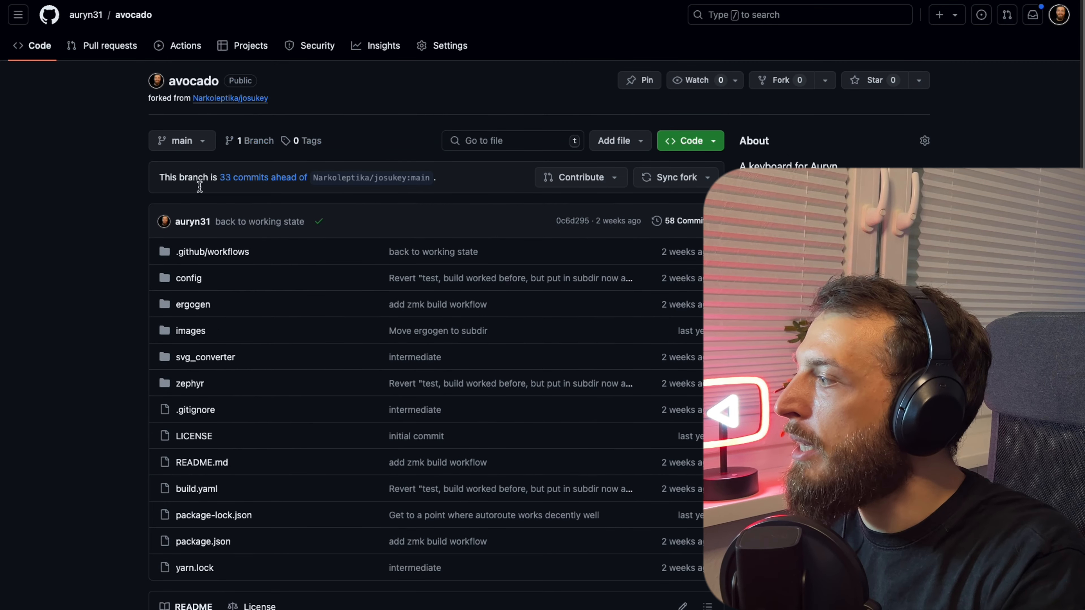
pyautogui.scroll(-3)
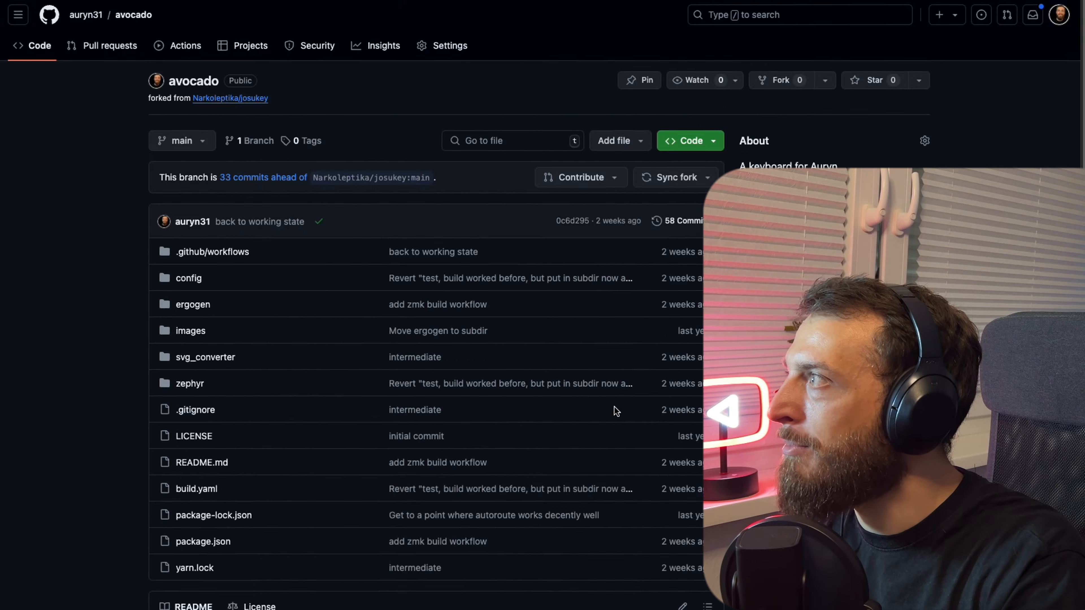
pyautogui.scroll(-3)
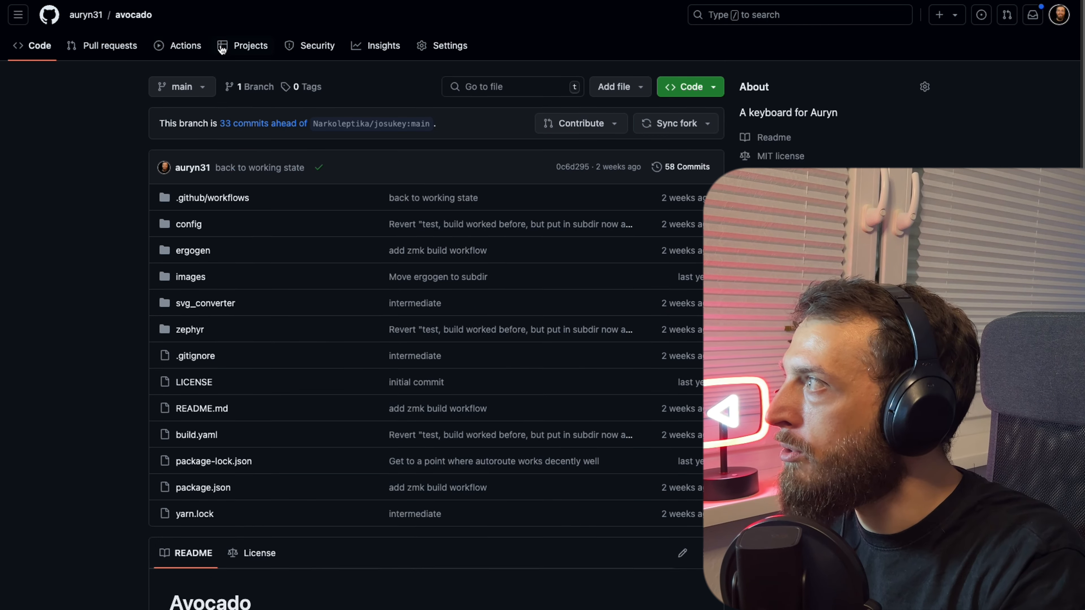
# - From Actions, view the successful 'back to working state' run #29 with its avocado_firmware artifact
pyautogui.click(184, 46)
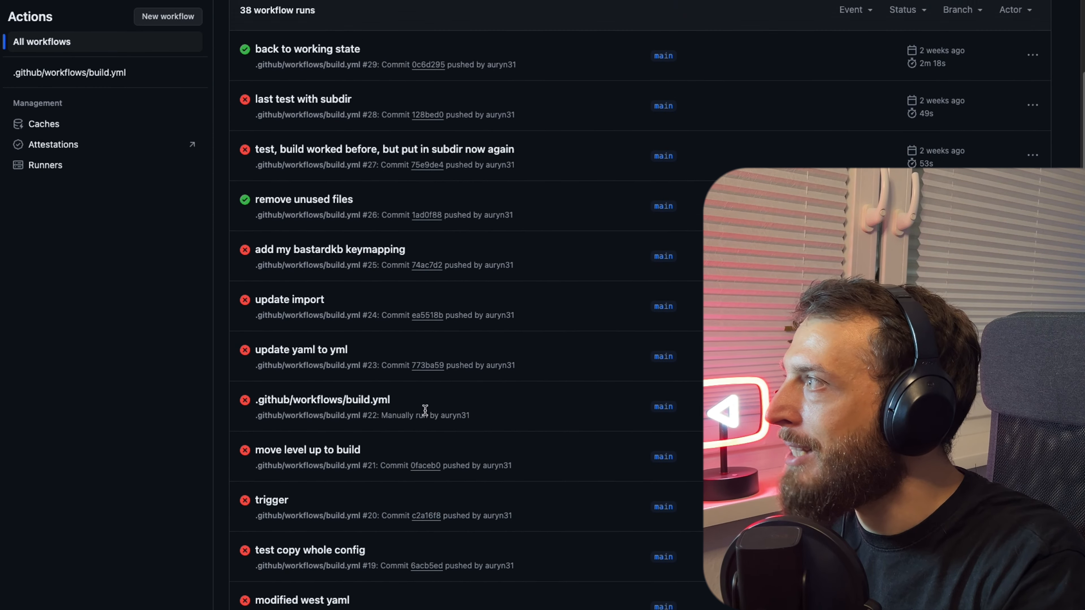
pyautogui.click(307, 49)
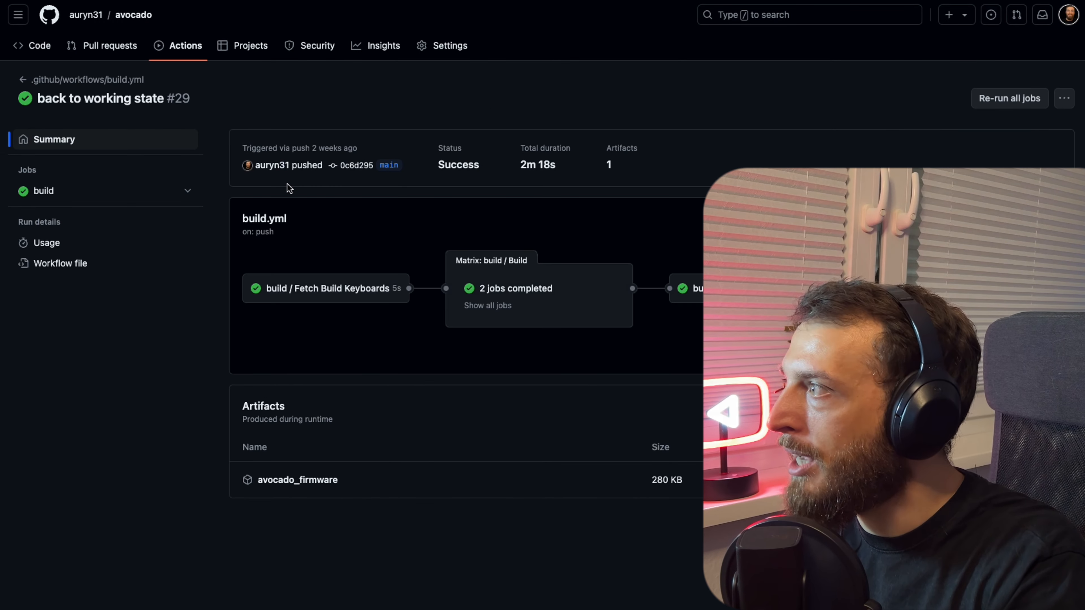
pyautogui.moveTo(685, 281)
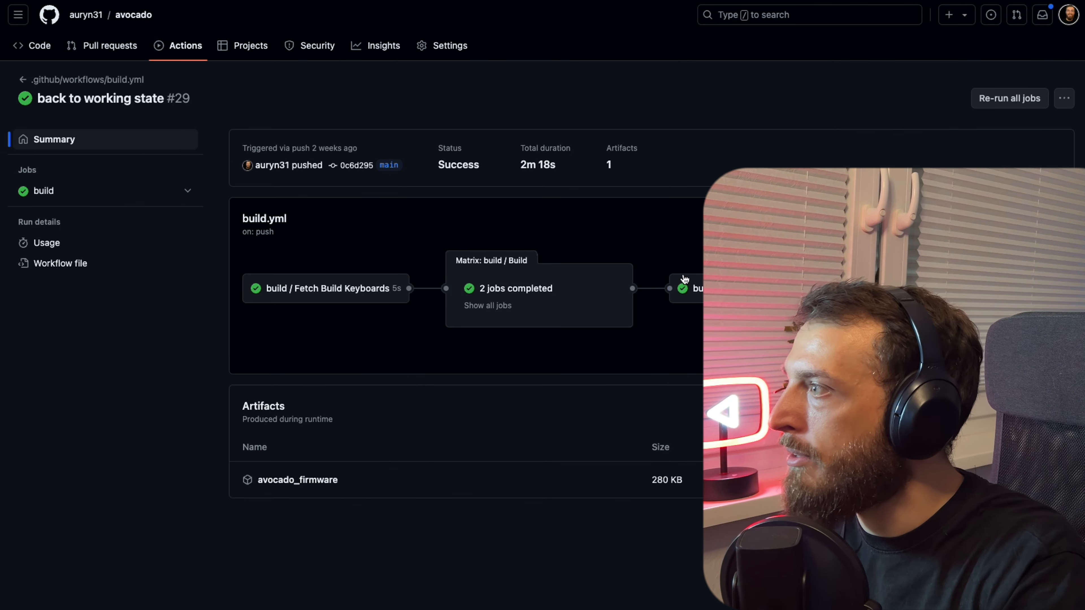
pyautogui.moveTo(286, 474)
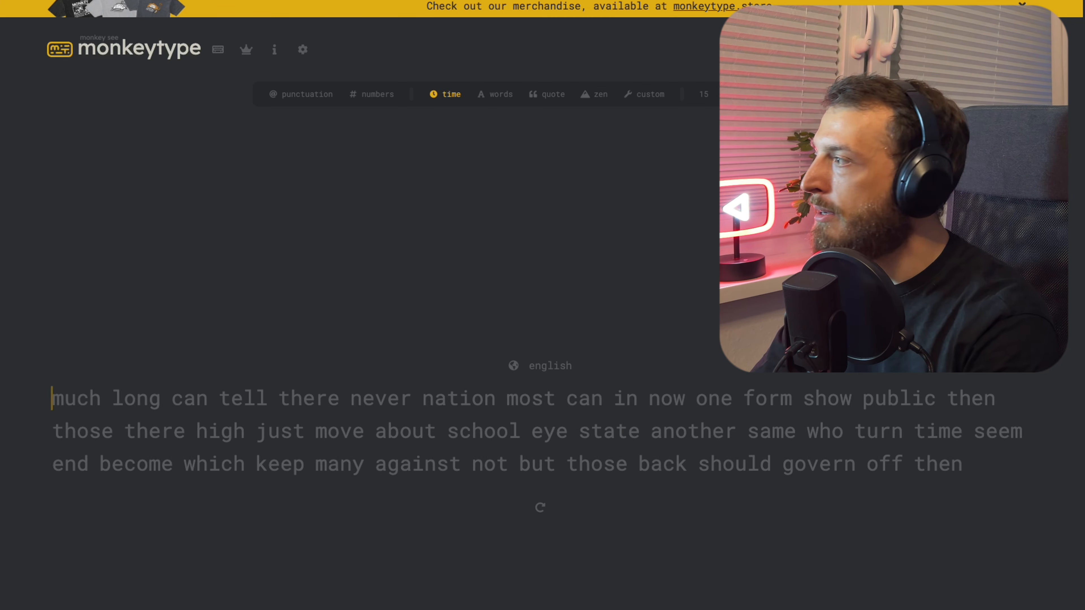
# - Type the displayed words until the 30-second timer ends, scoring 53 wpm at 84% accuracy
pyautogui.write('m')
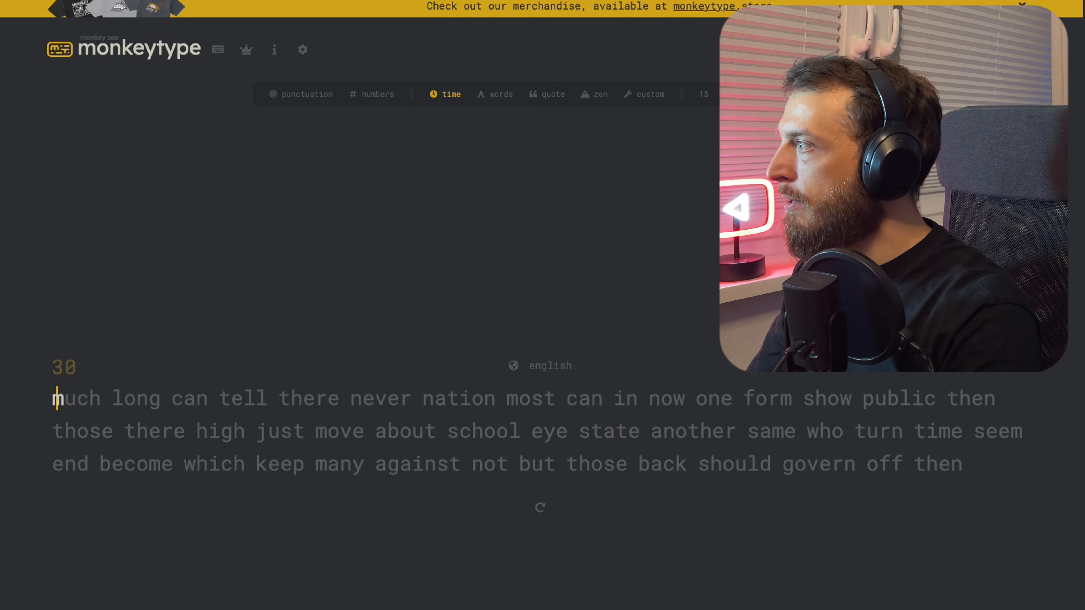
pyautogui.write('much long can tell ther neverr n')
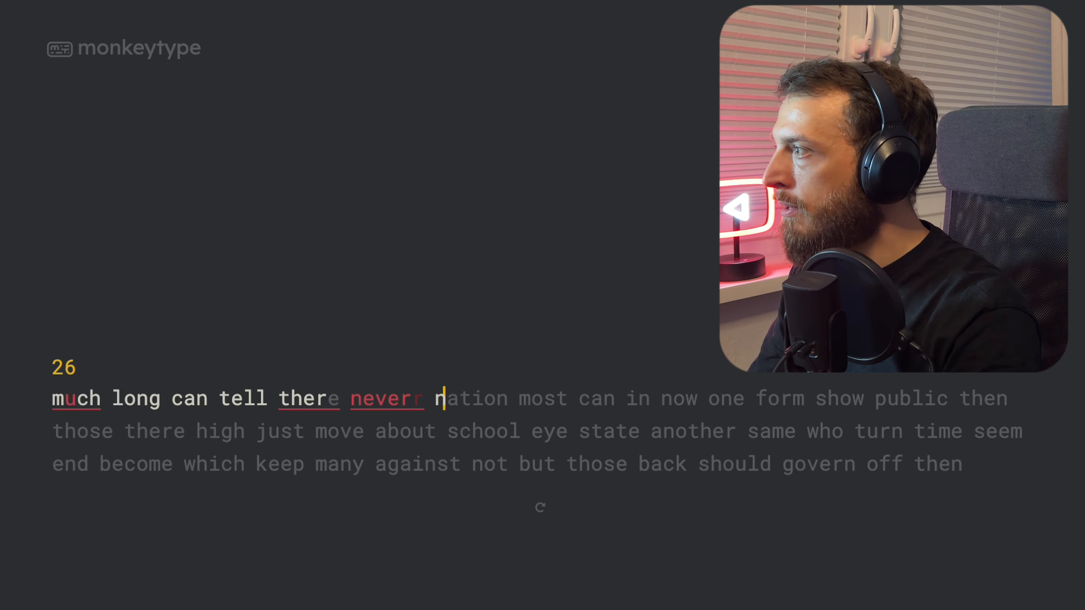
pyautogui.write('at')
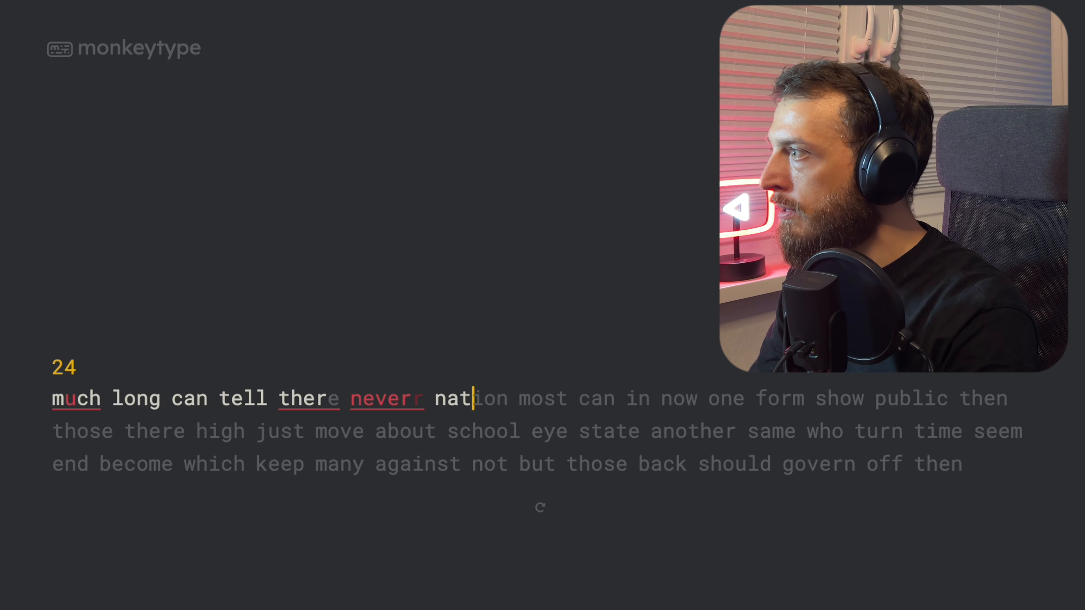
pyautogui.write('on most can in now one form show')
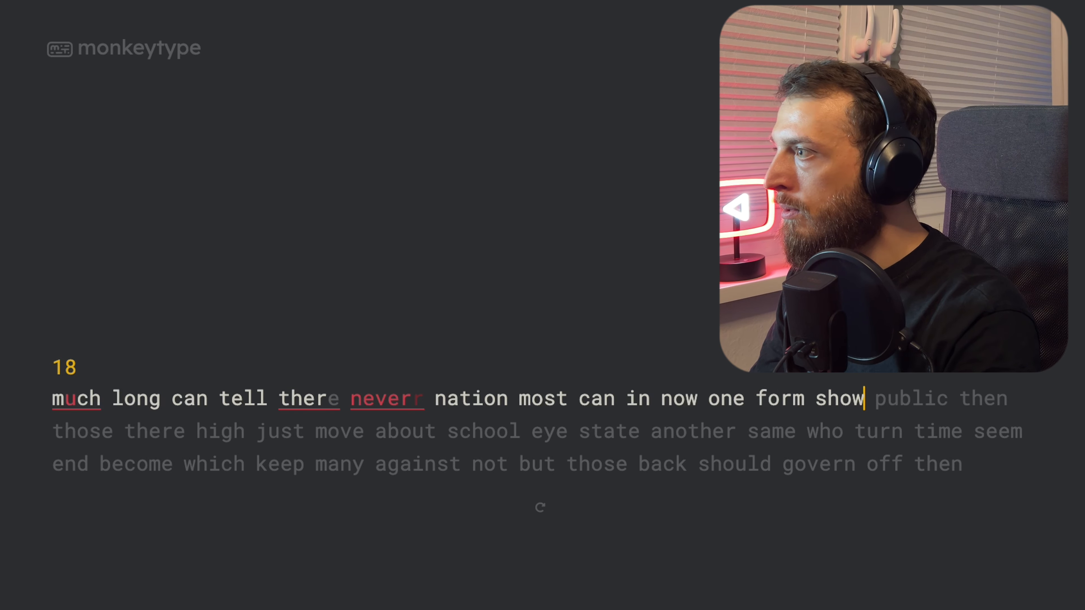
pyautogui.write('public then')
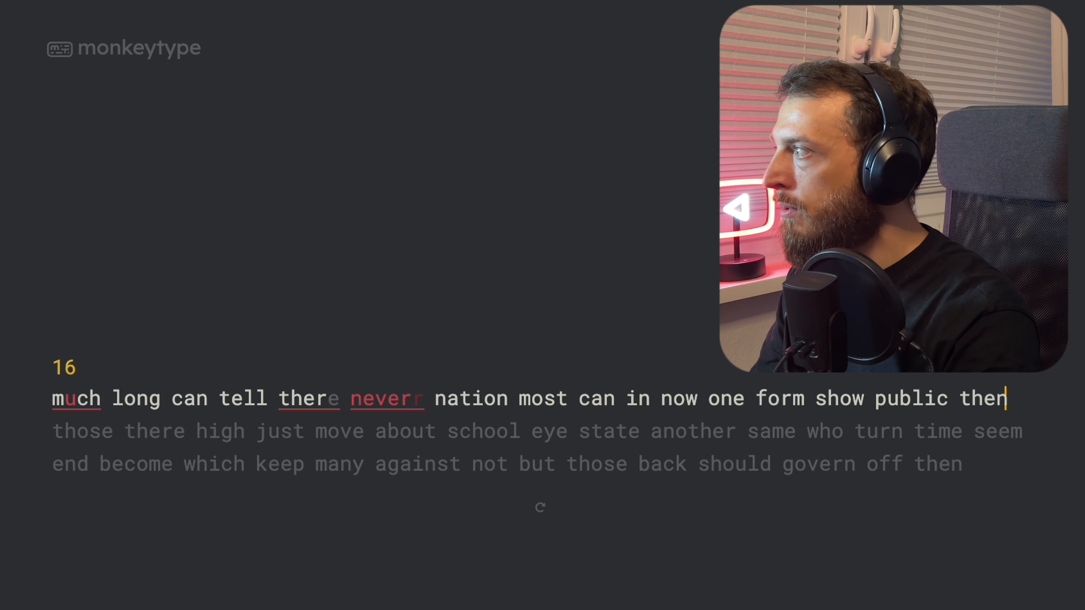
pyautogui.write('those there high just move about')
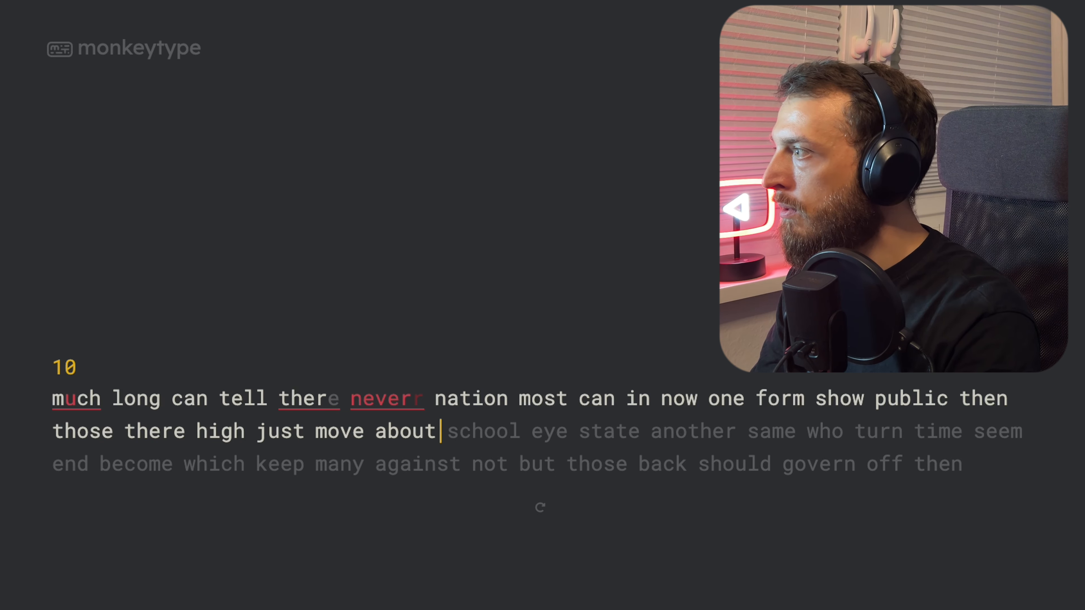
pyautogui.write('schooll')
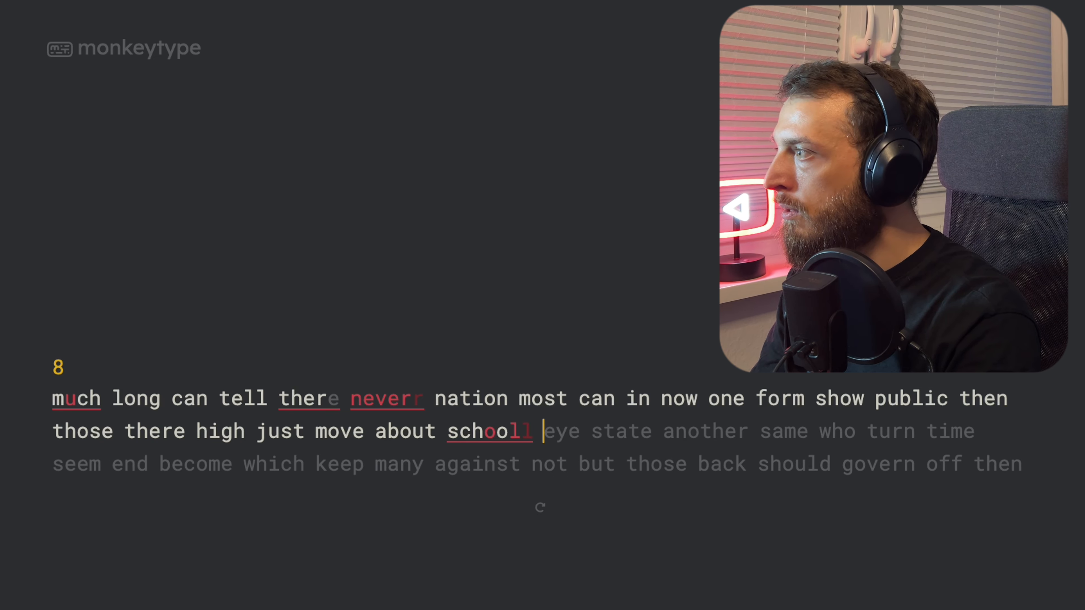
pyautogui.write('eye state')
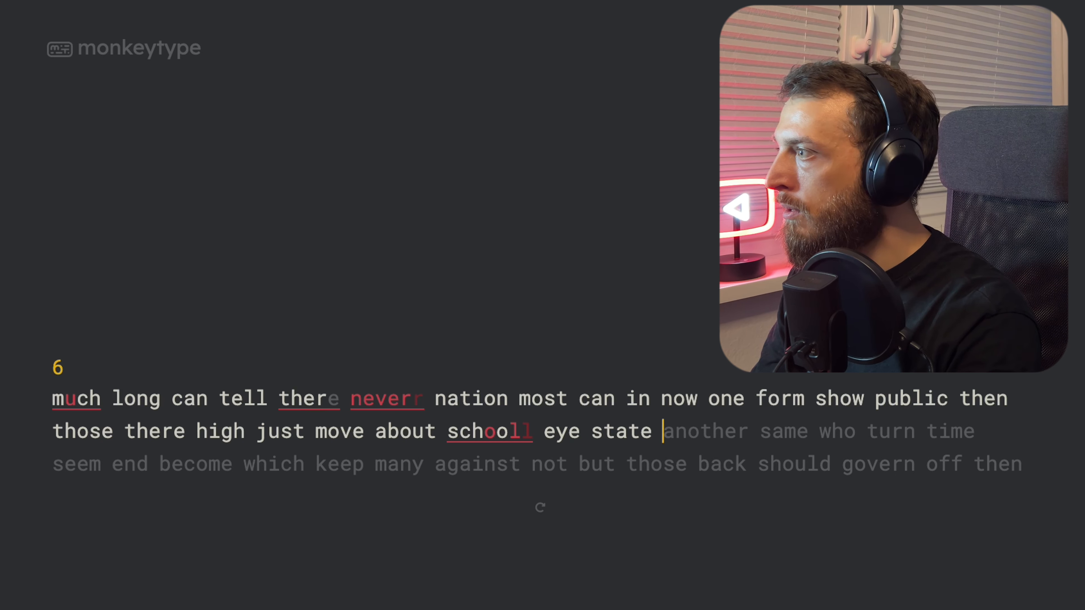
pyautogui.write('another s')
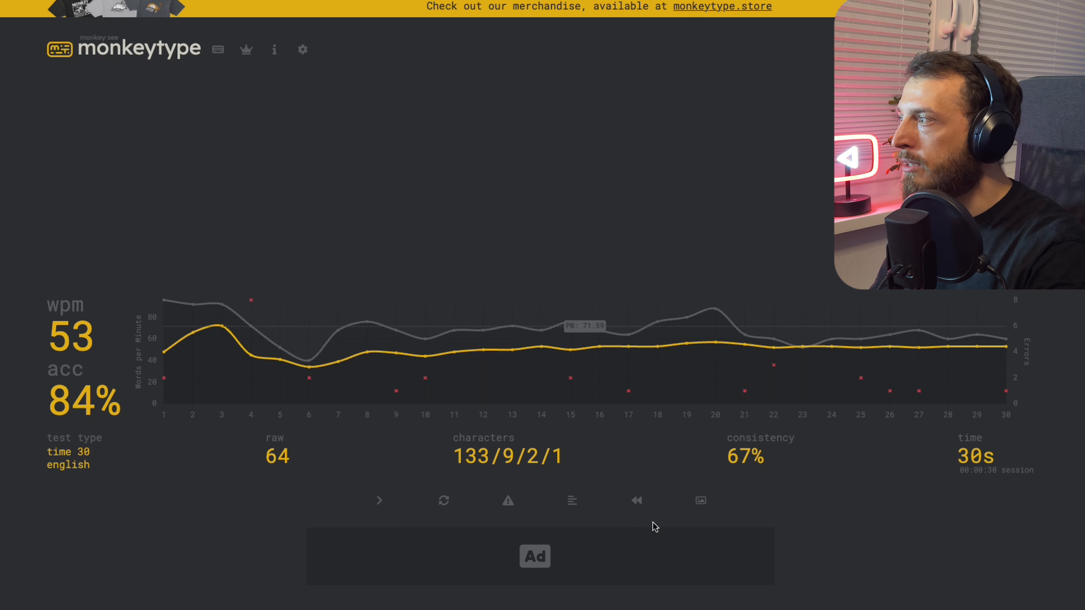
pyautogui.moveTo(444, 500)
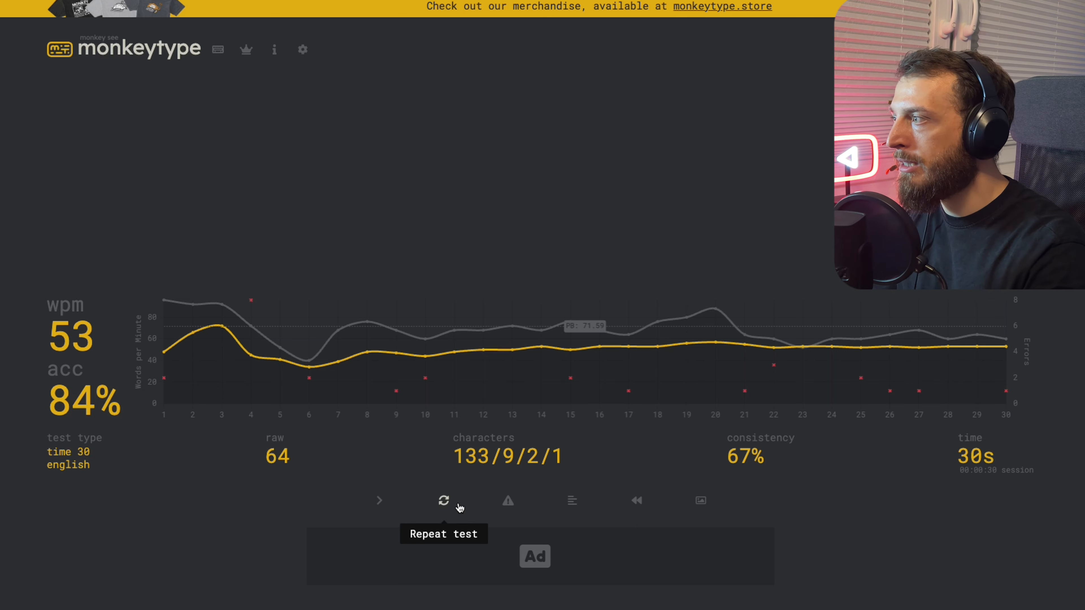
# - Restart the same 30-second word list as a repeated test paced at 53 wpm
pyautogui.click(444, 500)
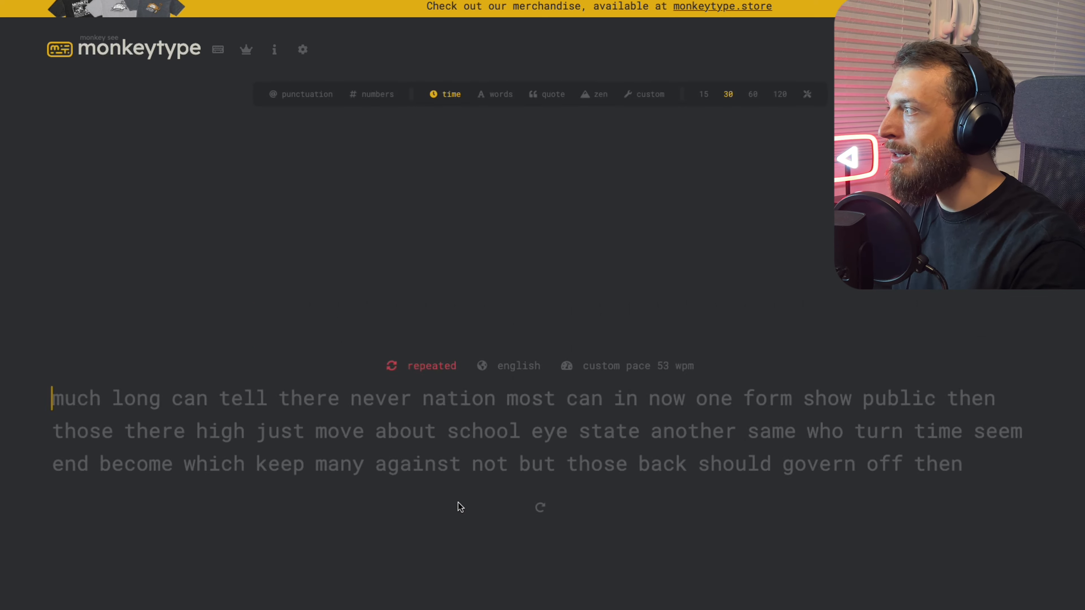